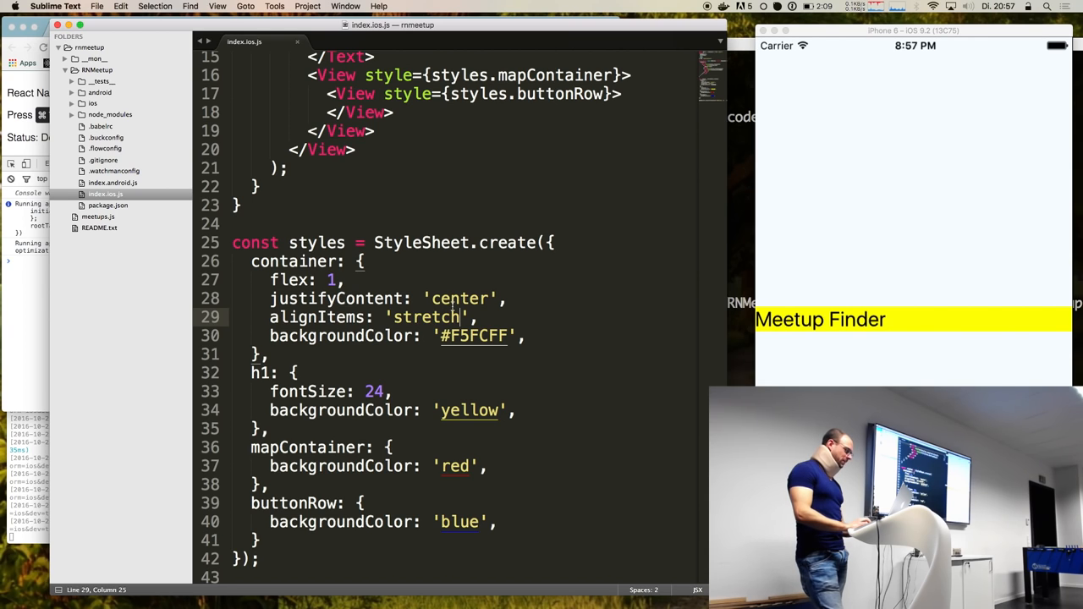
# - Add flex: 1 to the mapContainer style in index.ios.js
pyautogui.scroll(3)
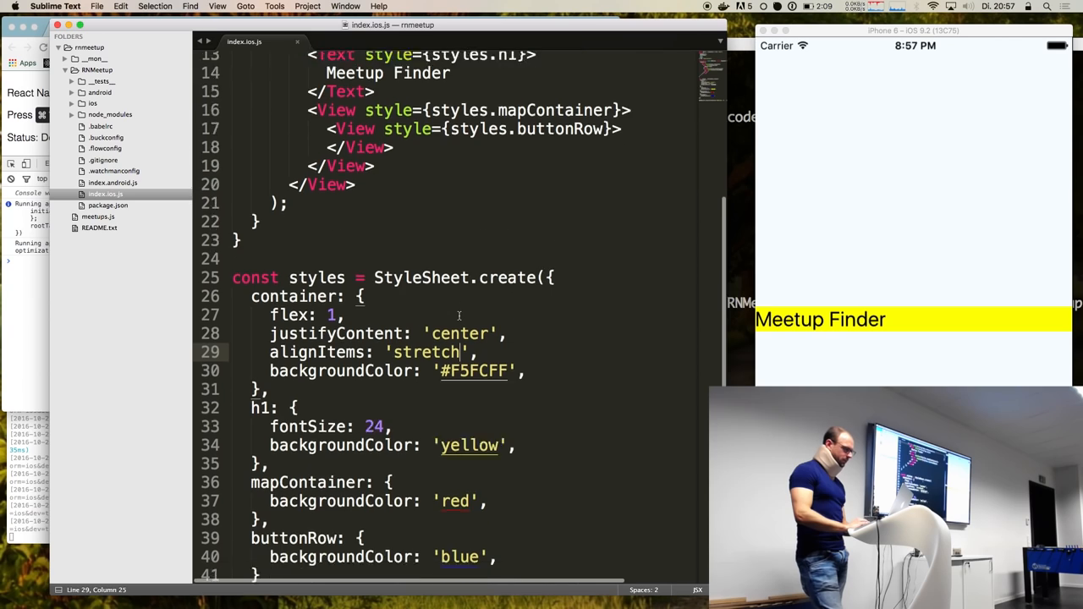
pyautogui.scroll(-3)
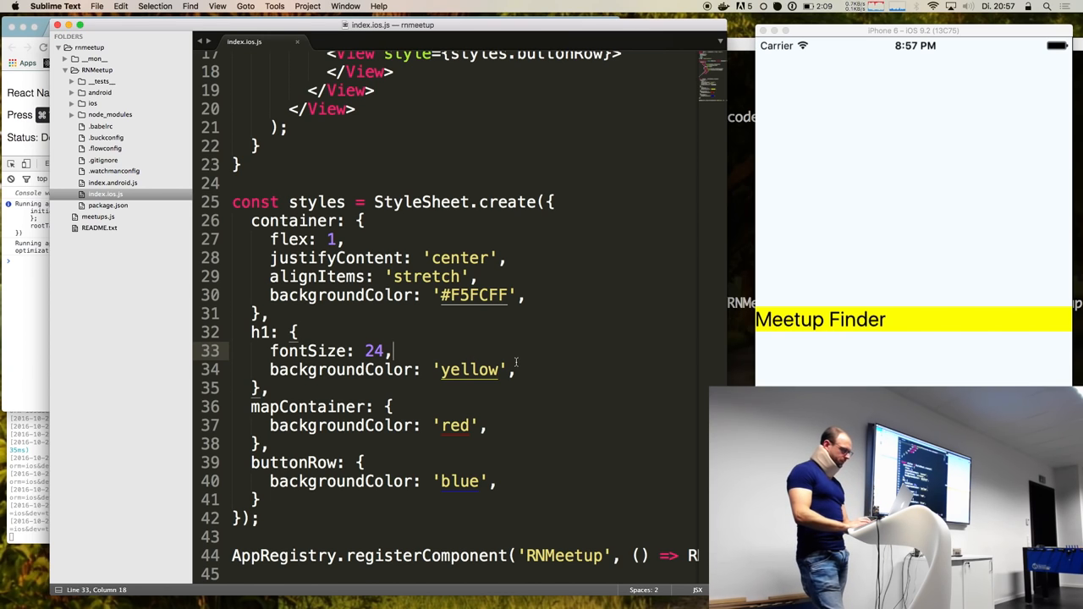
pyautogui.write('t')
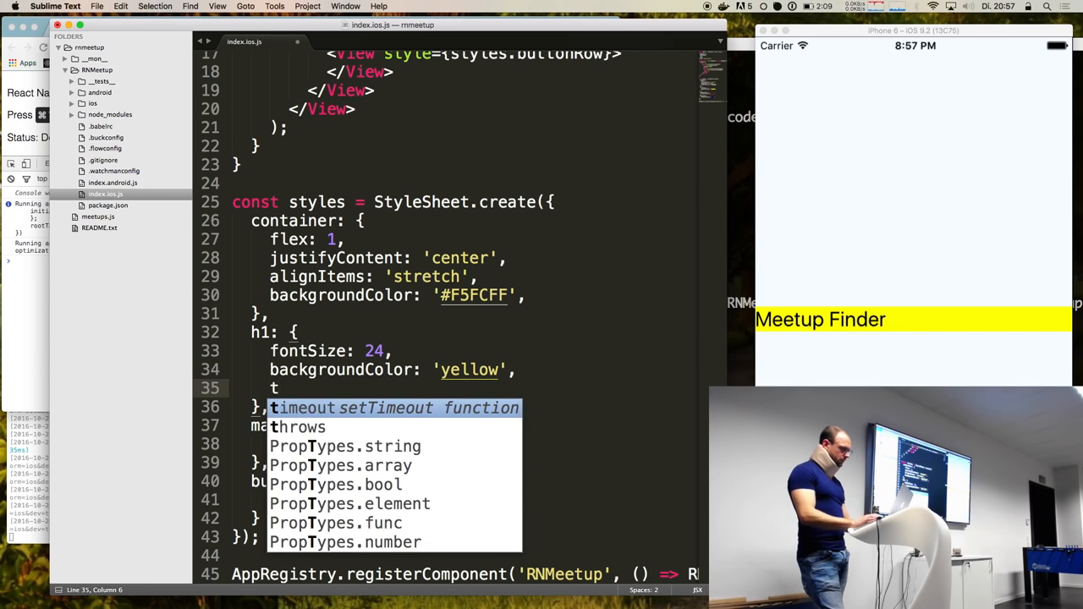
pyautogui.press('escape')
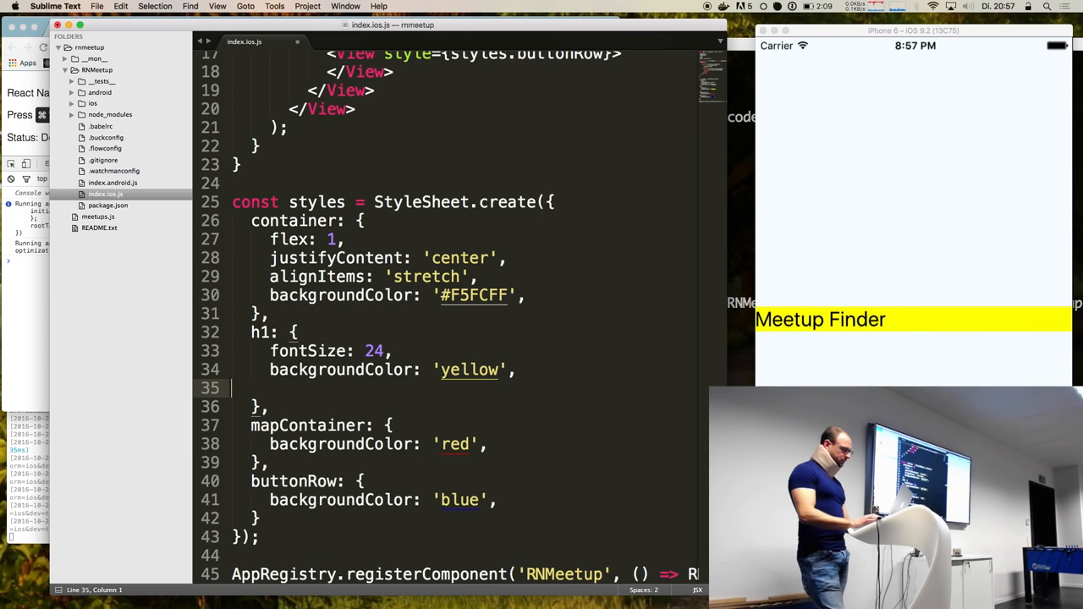
pyautogui.write('flex: 1,')
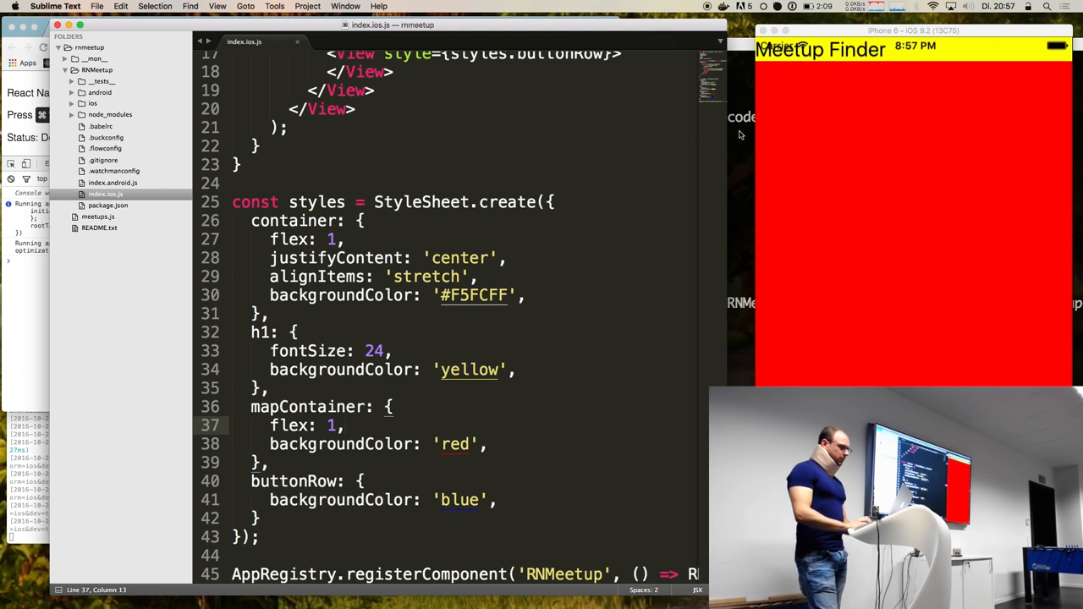
pyautogui.click(847, 31)
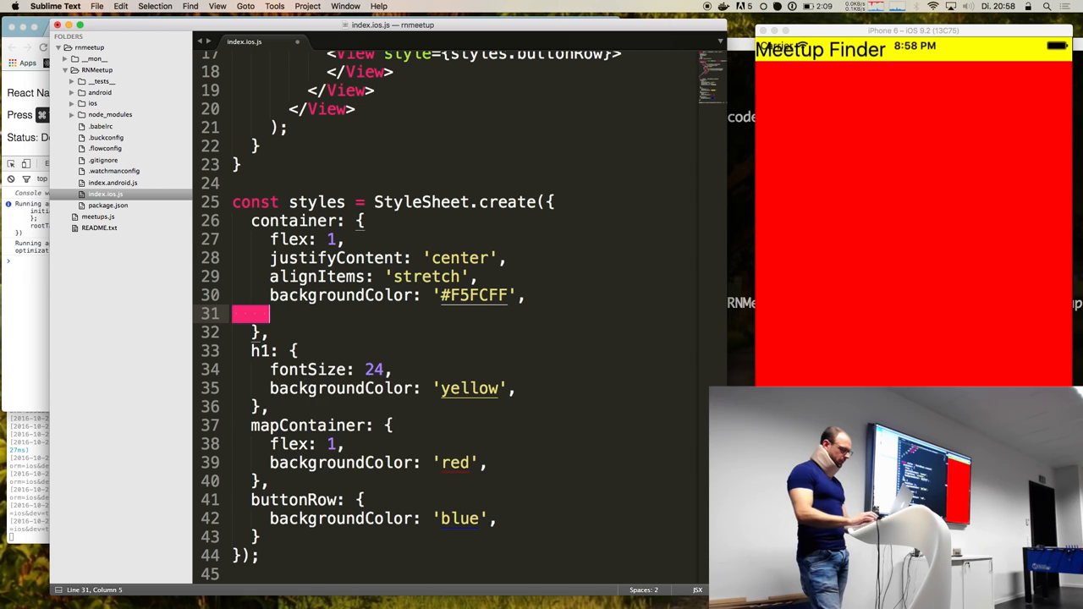
# - Add paddingTop: 20, move it into the h1 style, and begin a textAlign property
pyautogui.write('paddingTop:')
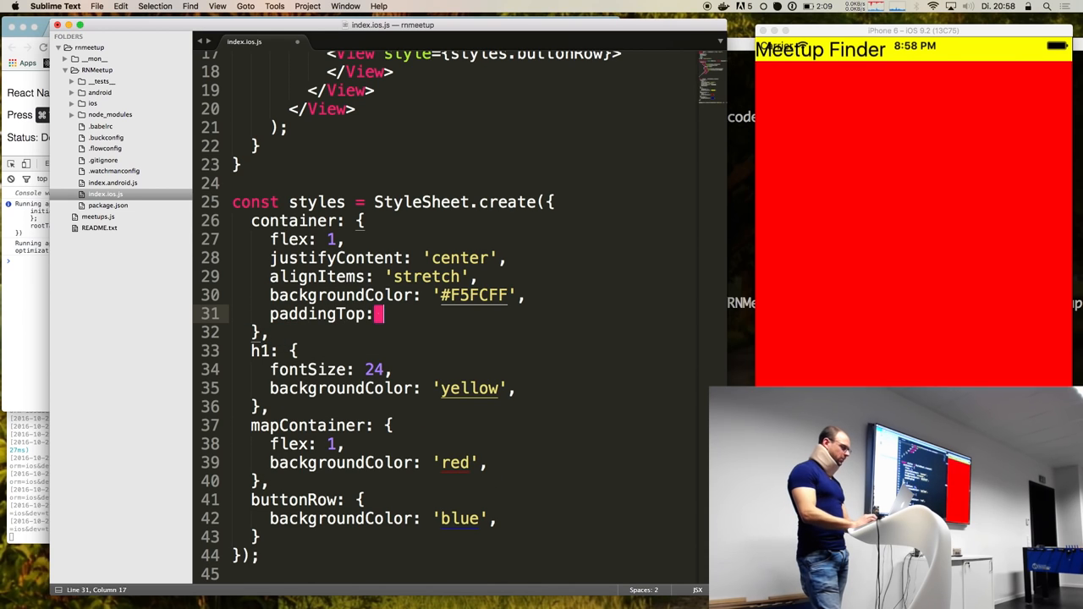
pyautogui.write('20,')
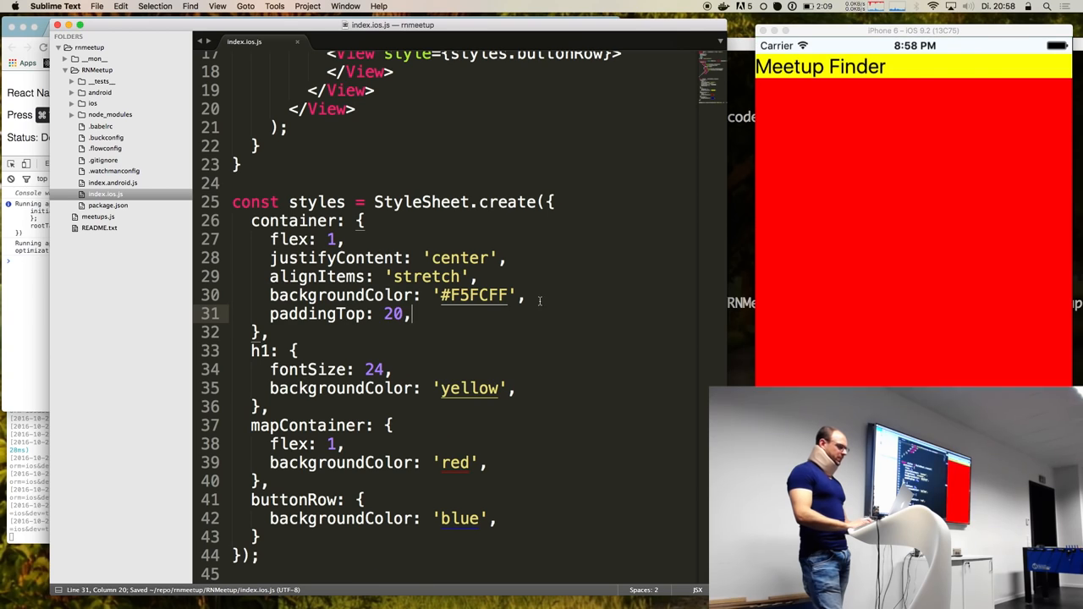
pyautogui.click(338, 314)
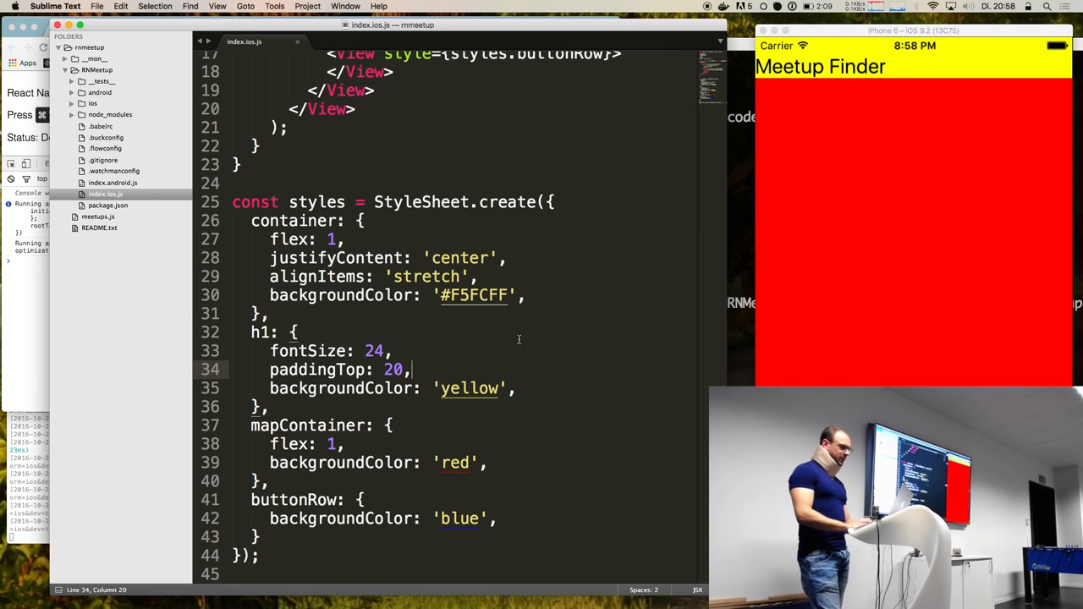
pyautogui.write('tex')
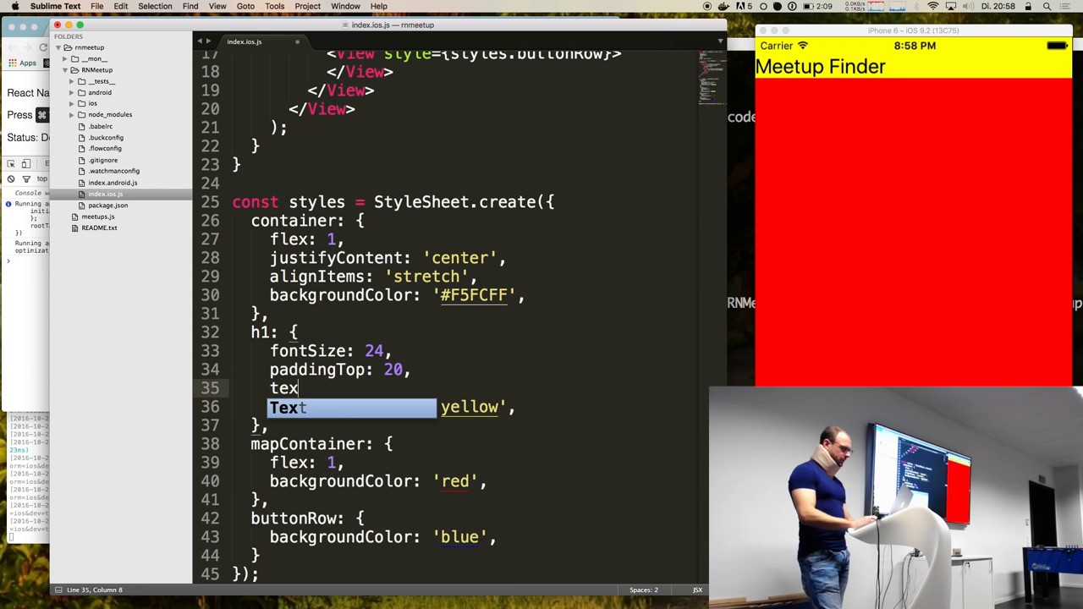